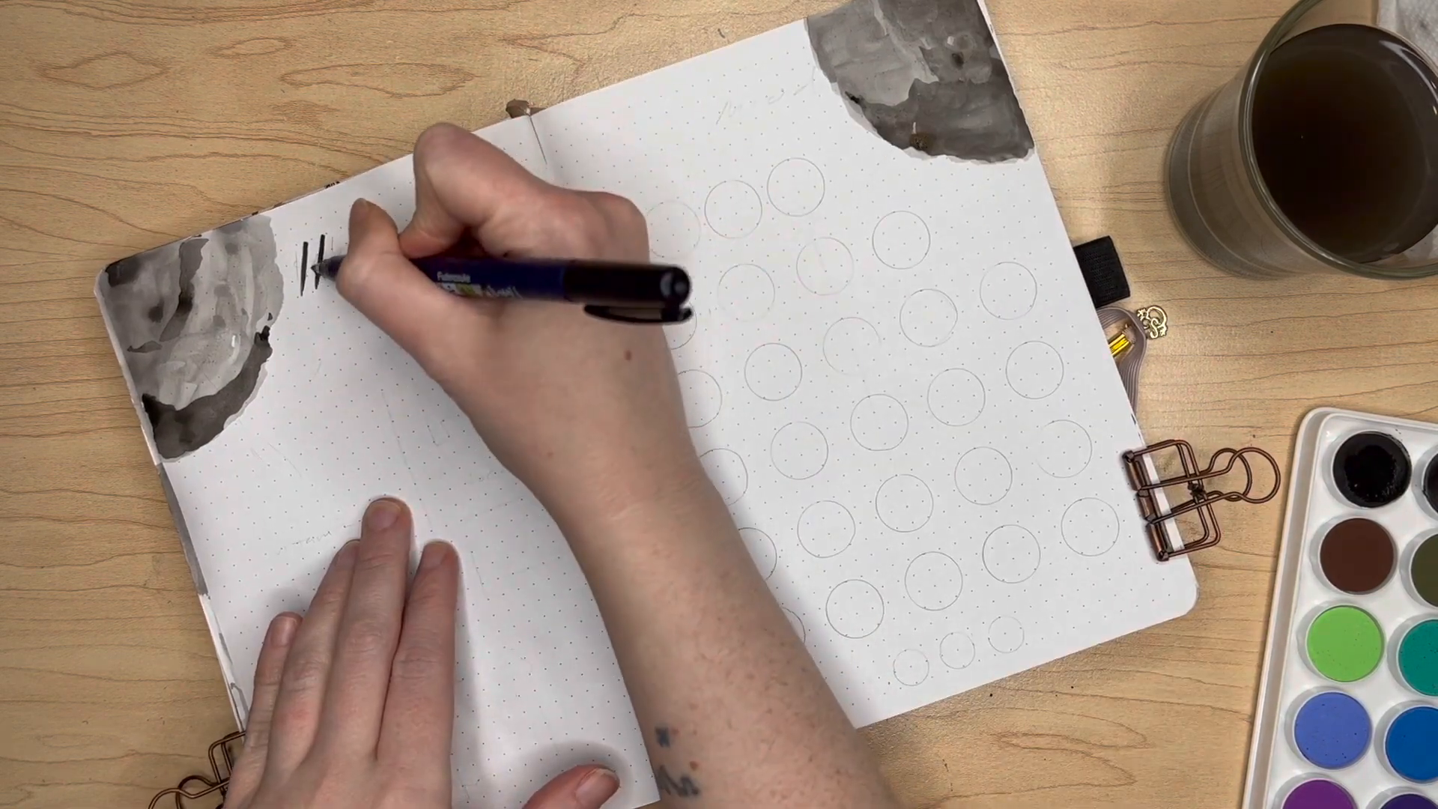
type("Hal")
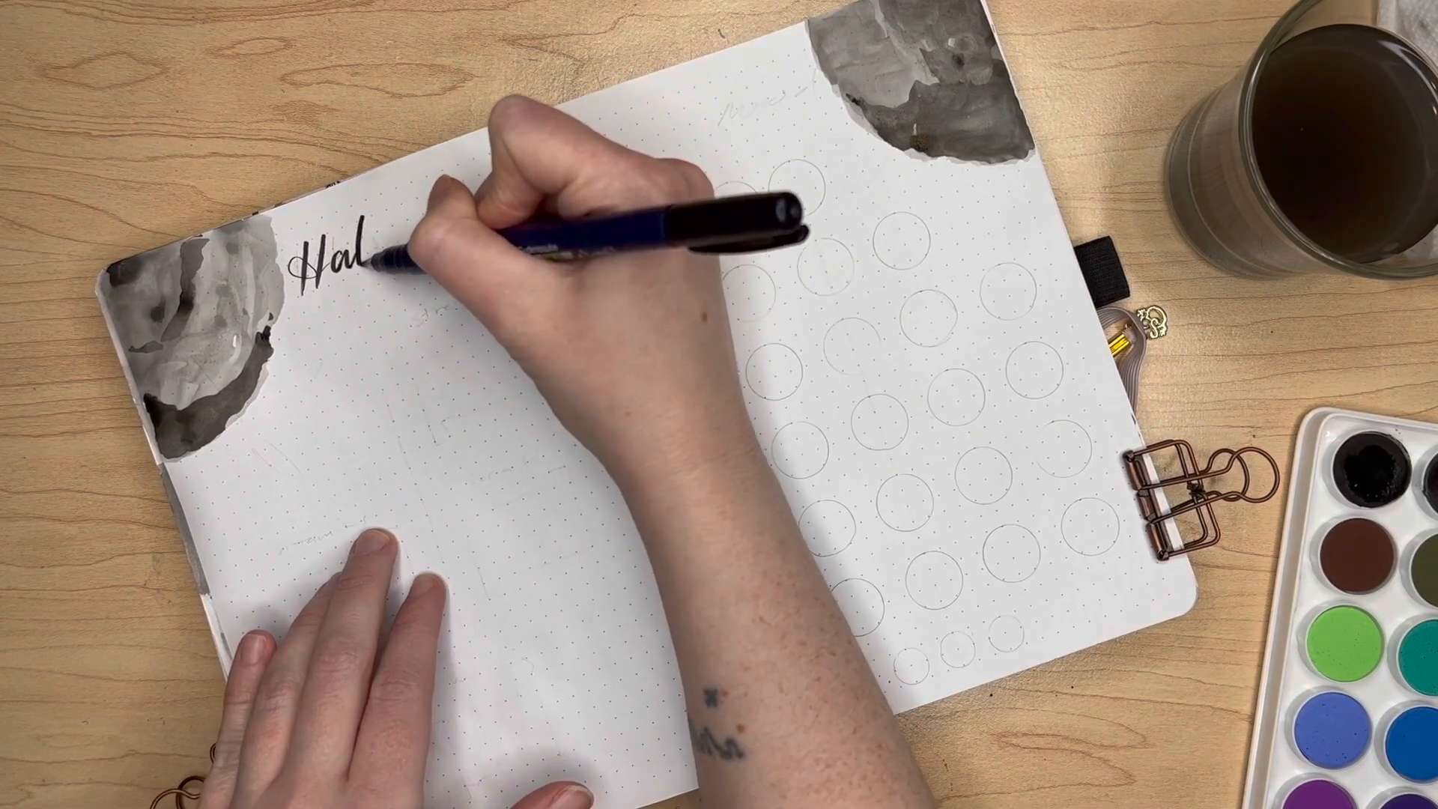